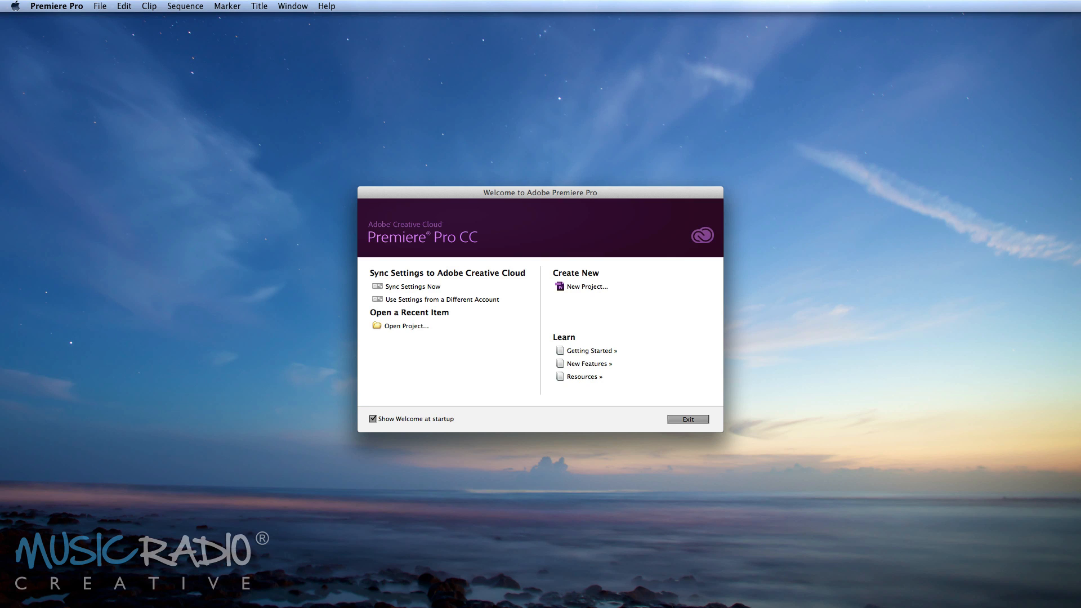
pyautogui.moveTo(587, 286)
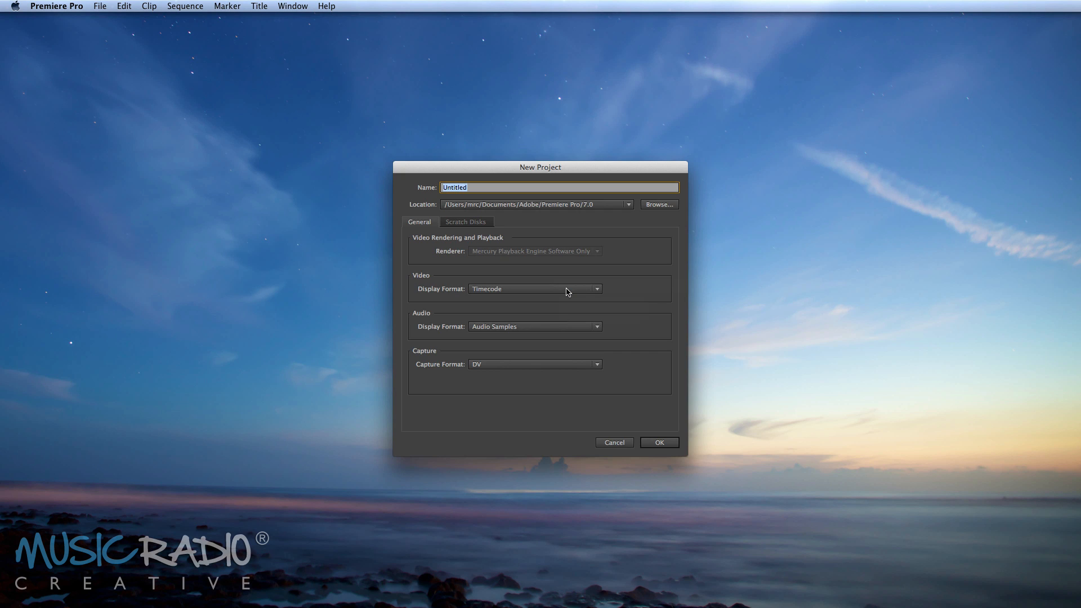
# Step: Create a new project named 'Mike Izabela'
pyautogui.write('Mike')
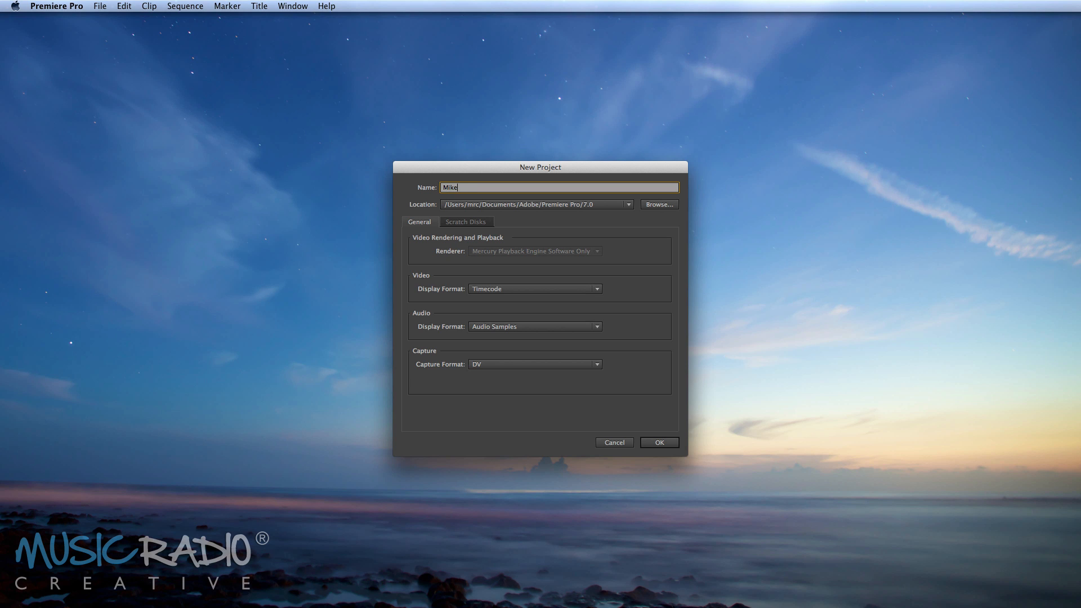
pyautogui.write('Izabela')
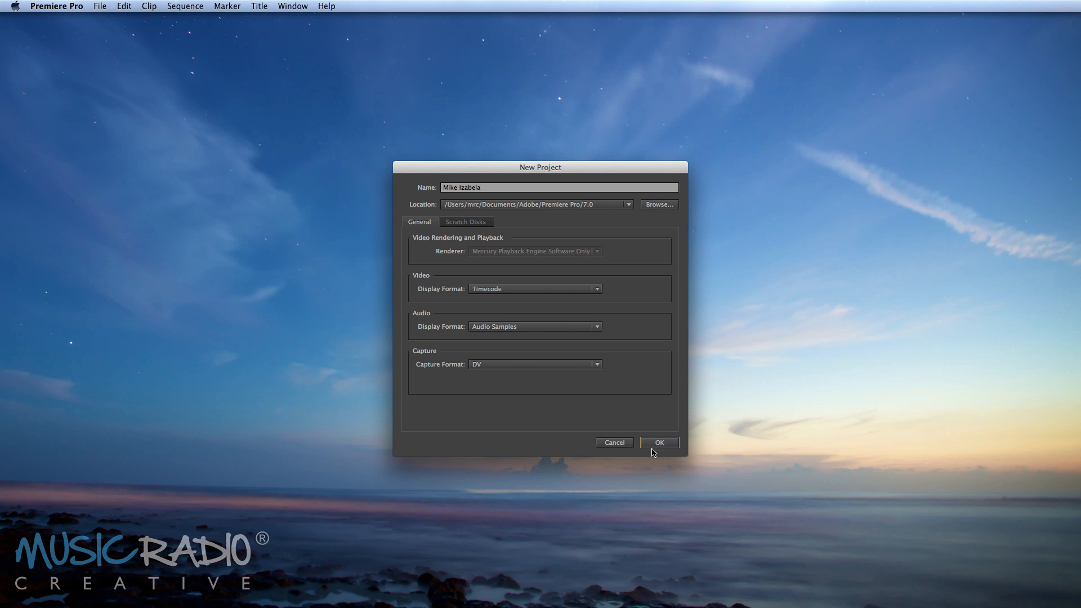
pyautogui.click(659, 441)
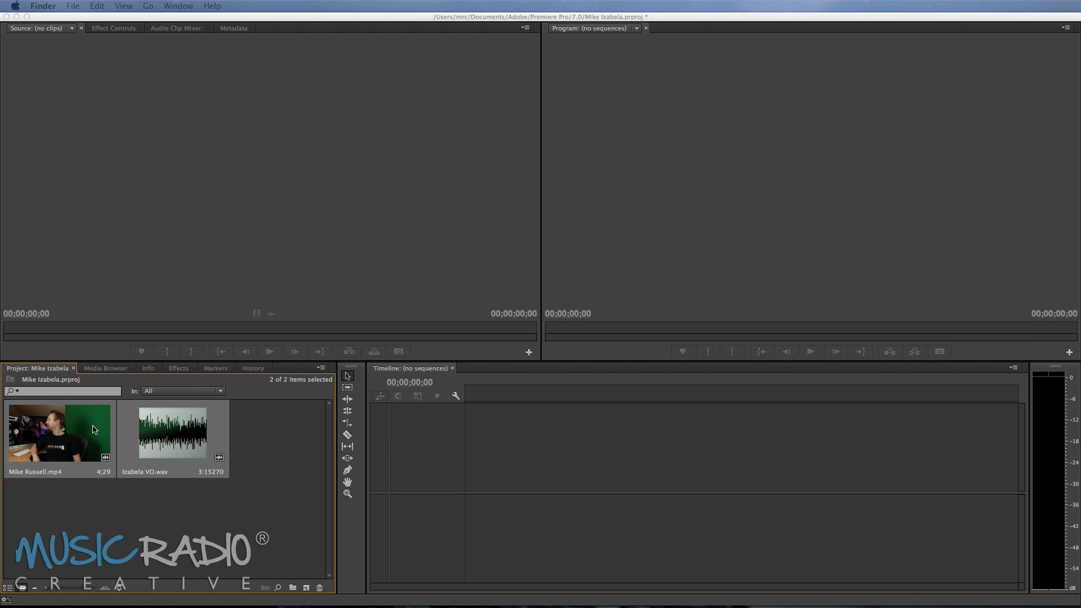
pyautogui.moveTo(43, 446)
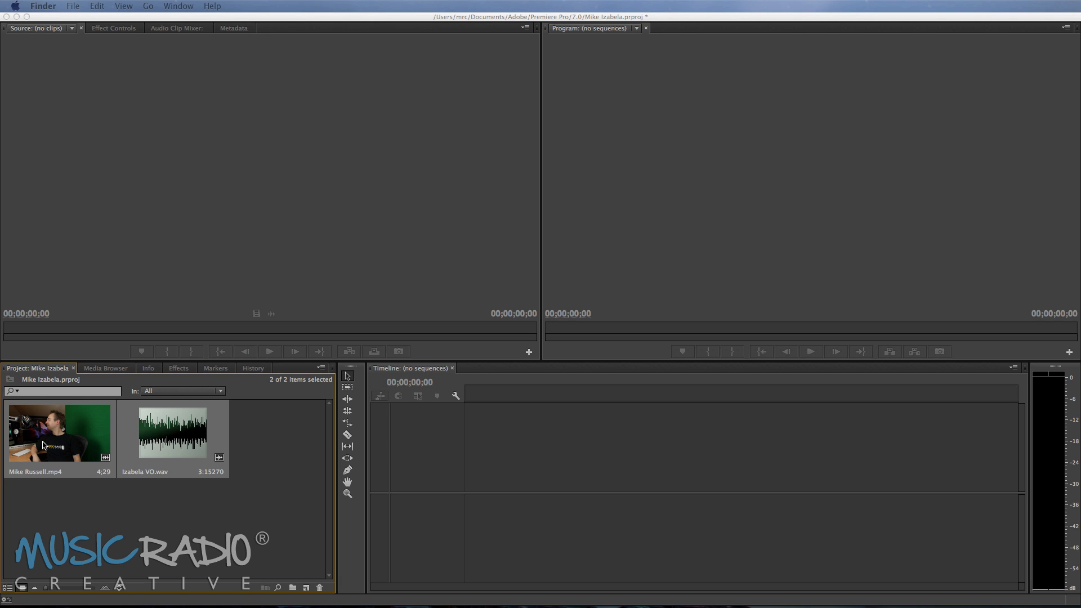
# Step: Return to the project with the presenter MP4 and voiceover WAV imported
pyautogui.click(59, 434)
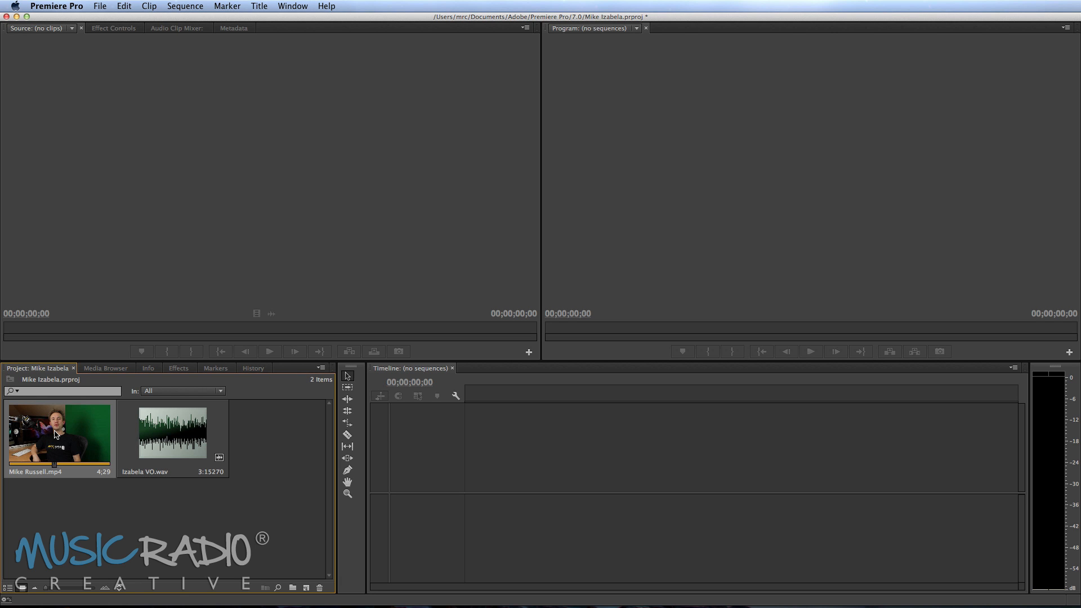
# Step: Make a new sequence from the presenter clip and select its audio on track A1
pyautogui.rightClick(58, 434)
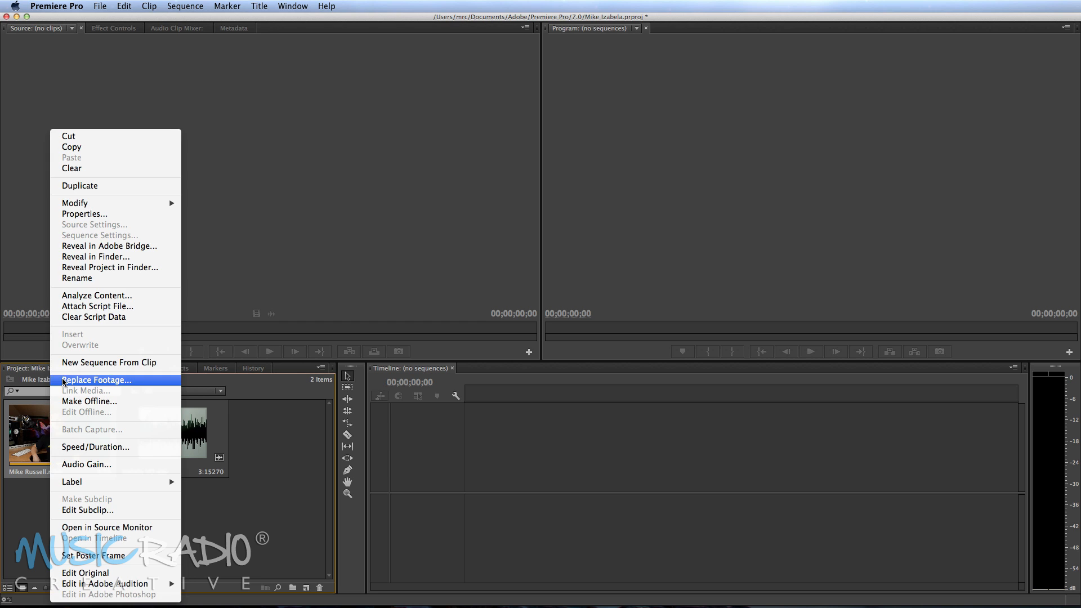
pyautogui.click(109, 362)
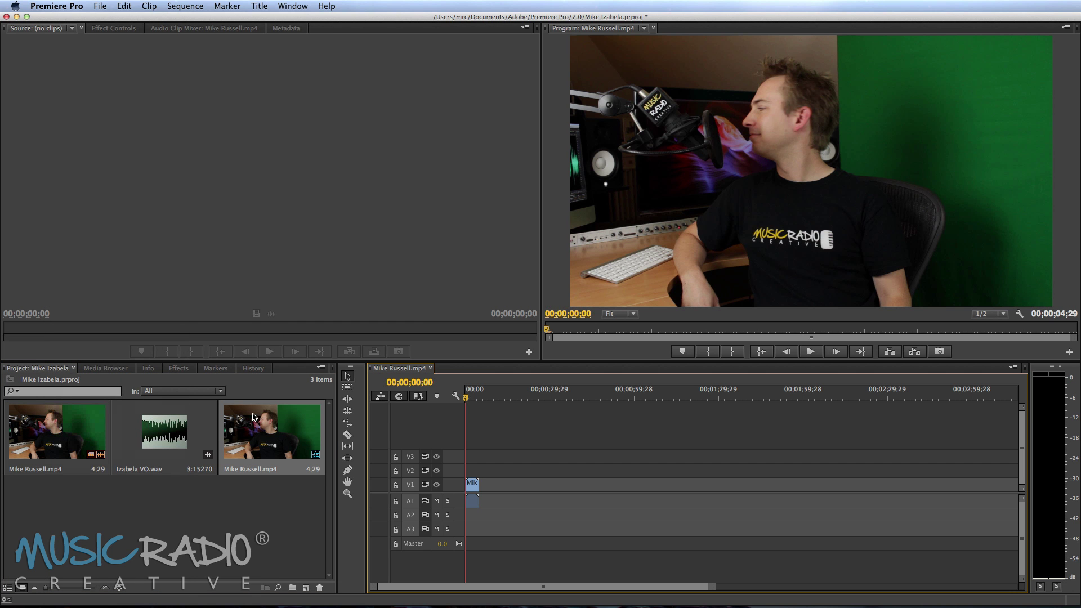
pyautogui.moveTo(407, 582)
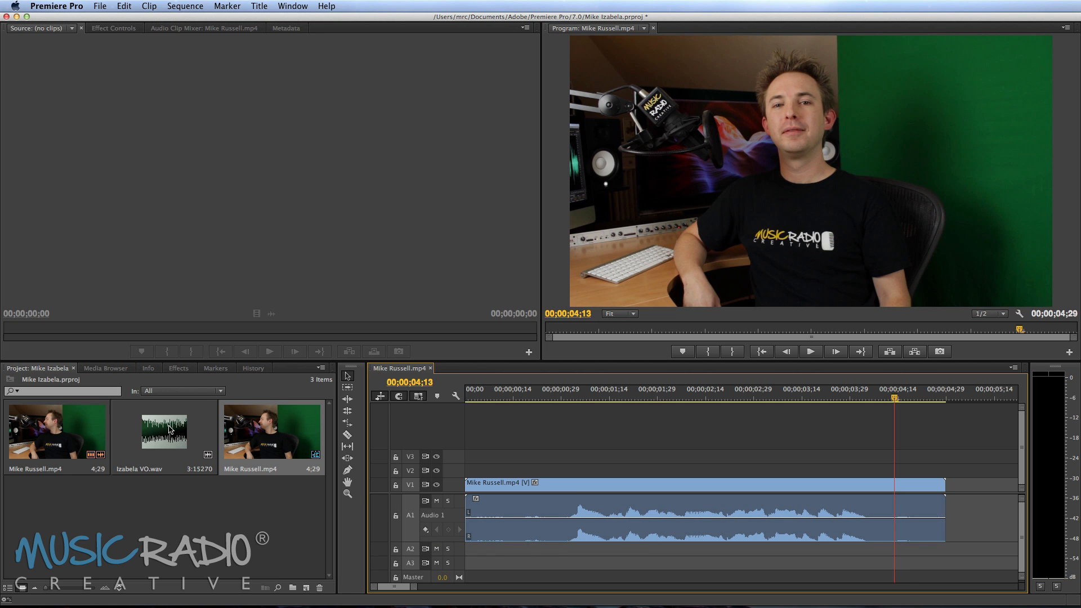
pyautogui.click(164, 431)
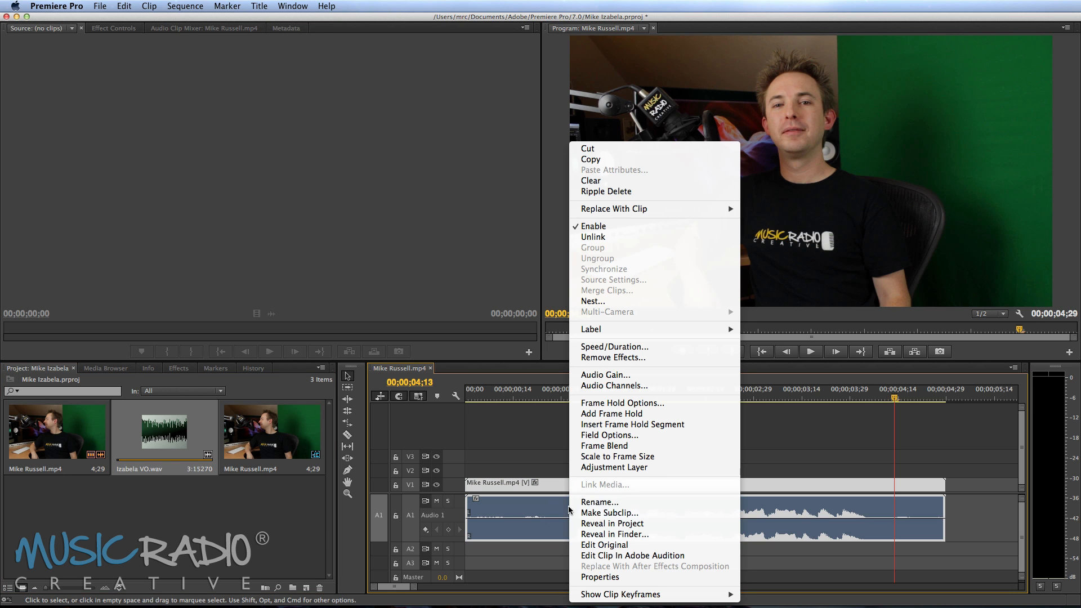
pyautogui.moveTo(613, 533)
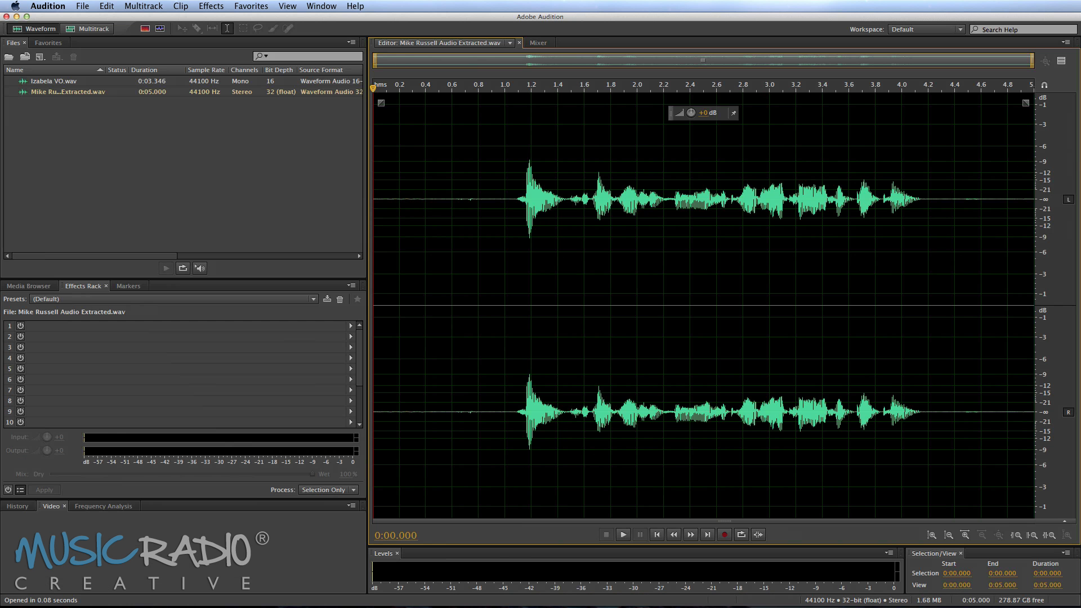
# Step: Audition the extracted presenter audio, then load the Izabela voiceover in the waveform editor
pyautogui.click(621, 533)
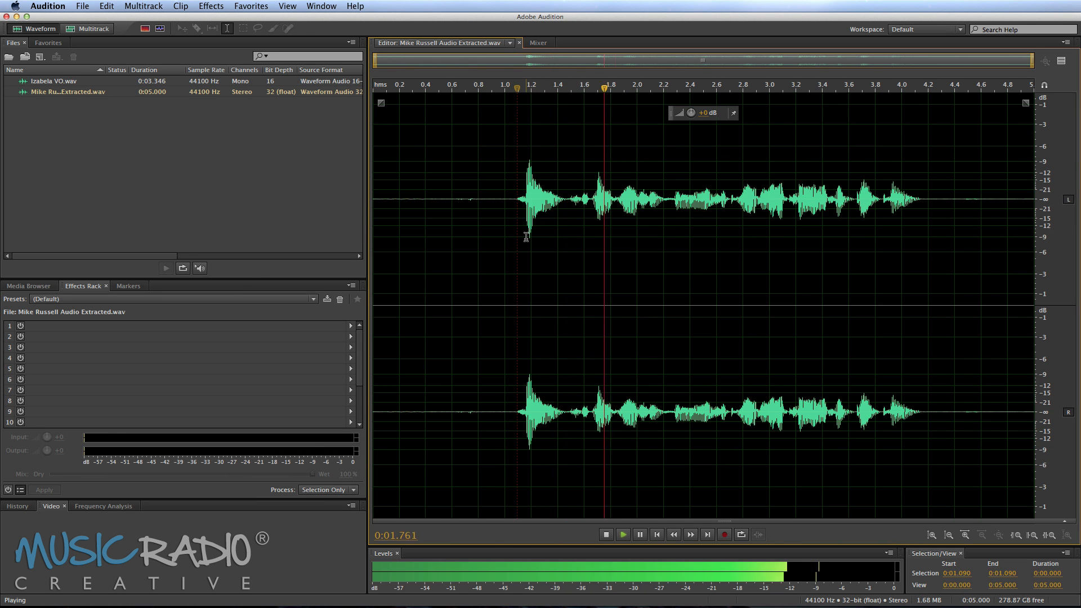
pyautogui.click(606, 534)
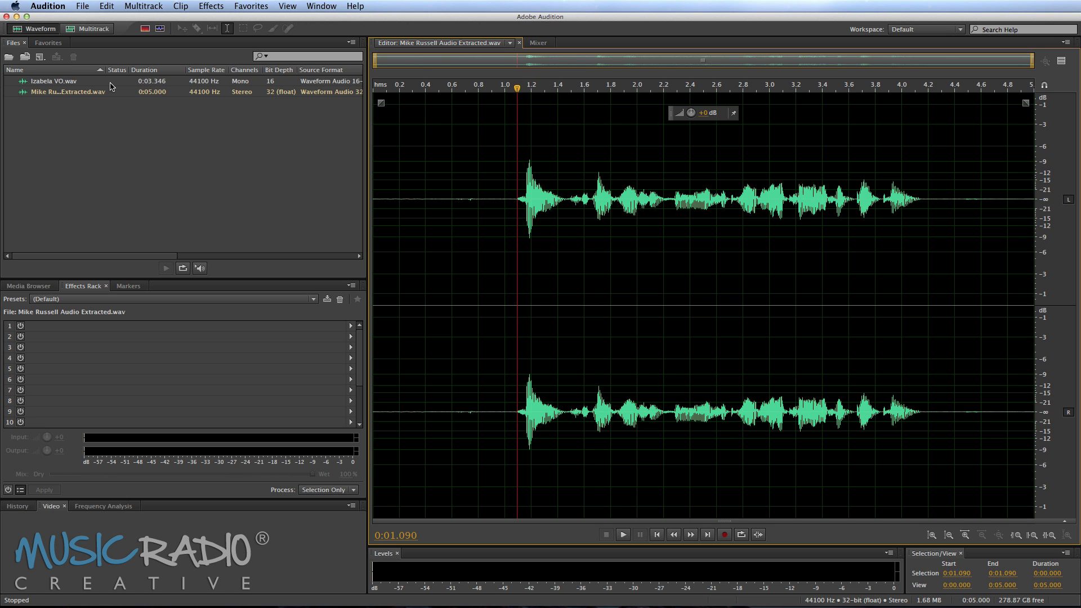
pyautogui.doubleClick(53, 81)
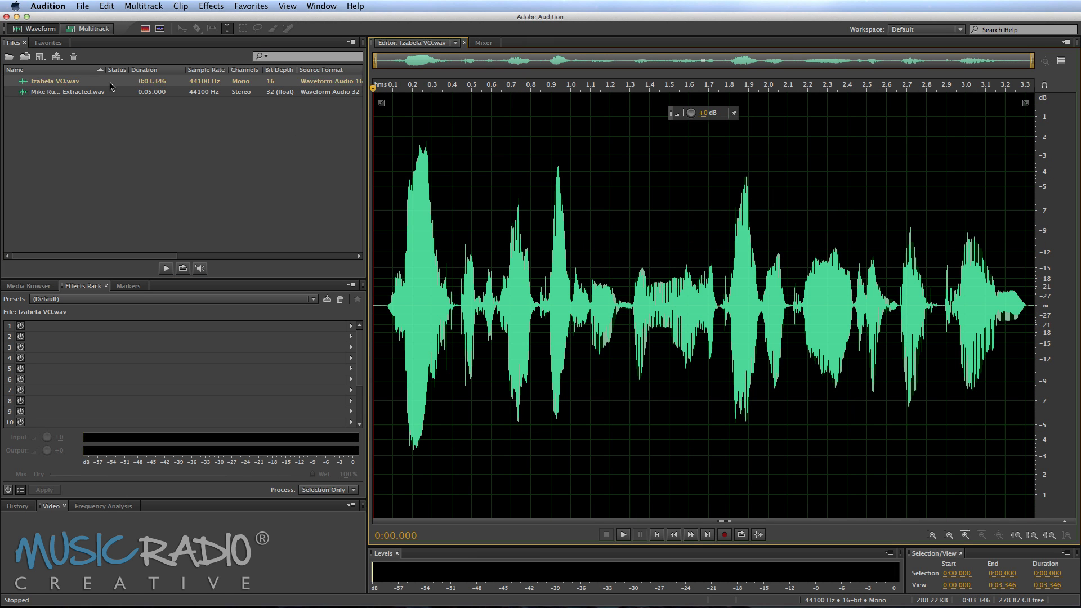
pyautogui.click(622, 534)
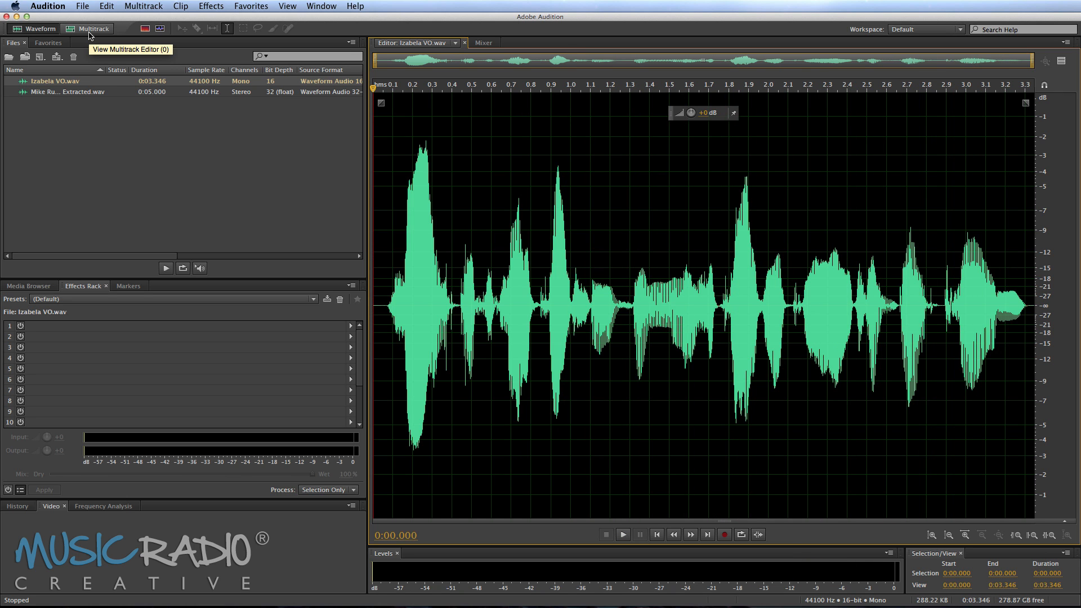
# Step: Start a default multitrack session with presenter audio on Track 1 and voiceover on Track 2
pyautogui.click(93, 28)
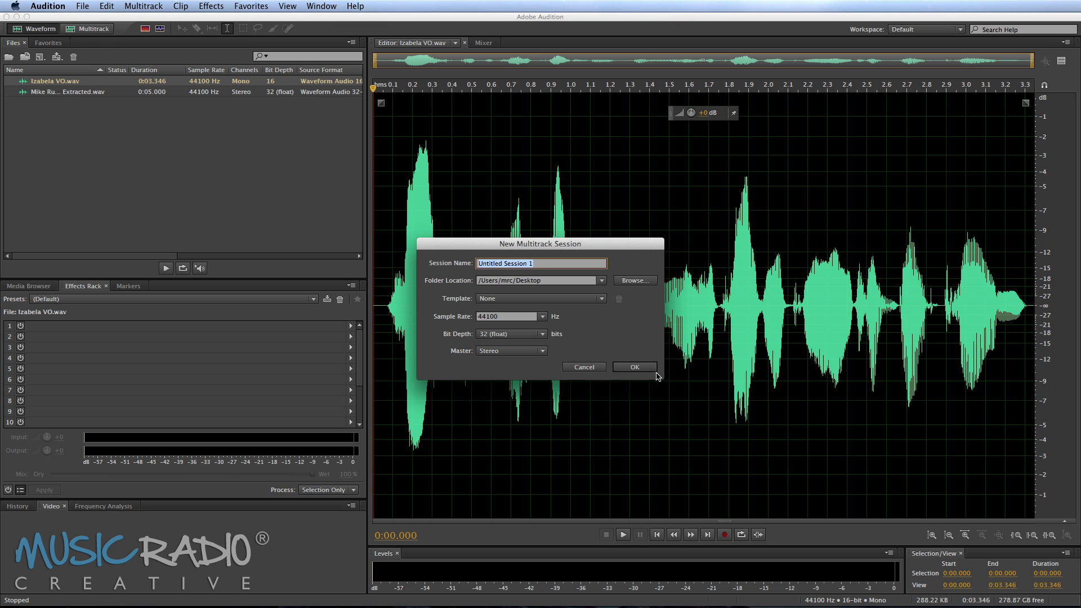
pyautogui.click(633, 366)
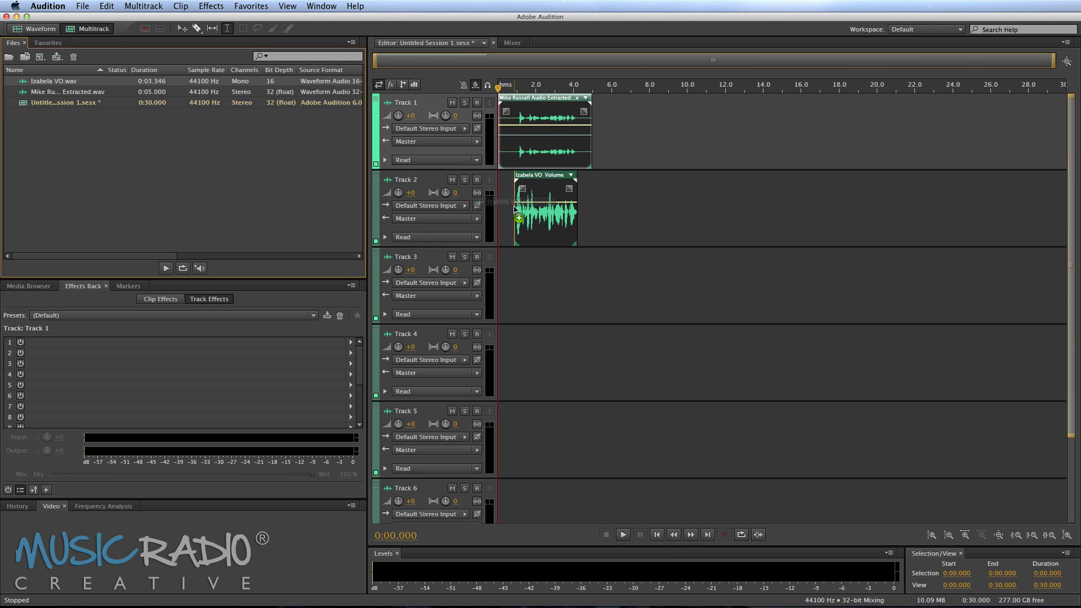
pyautogui.click(1014, 534)
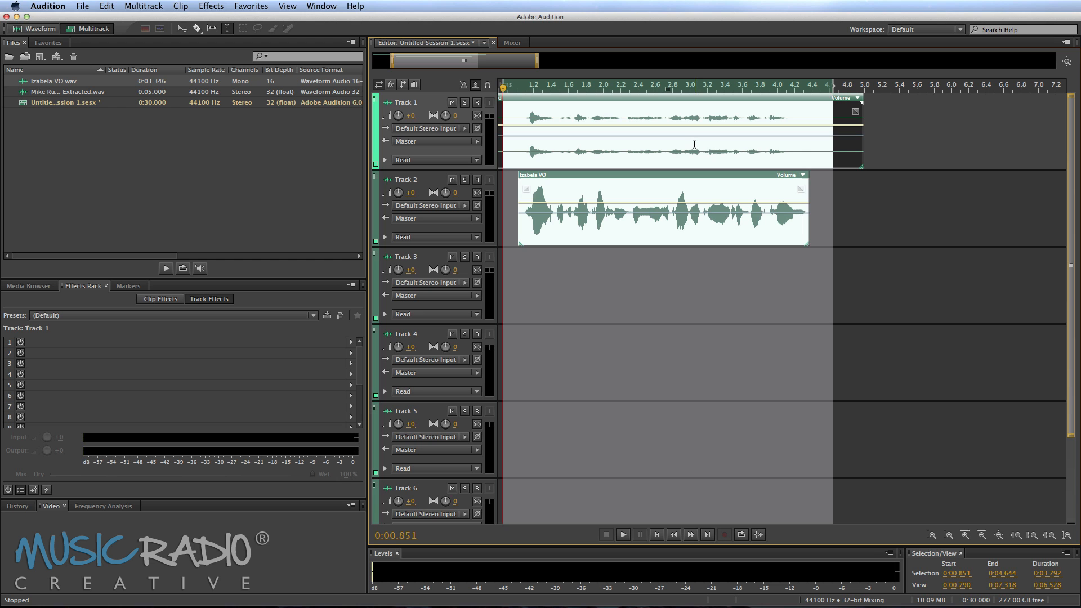
# Step: Run Automatic Speech Alignment with the presenter clip as reference, output to a new track
pyautogui.rightClick(694, 143)
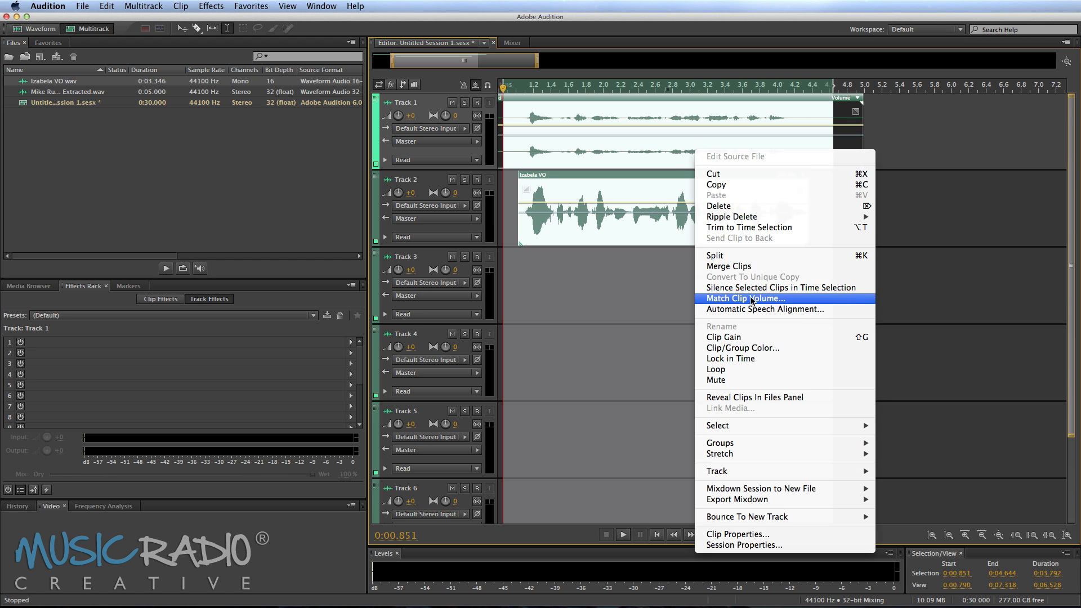
pyautogui.click(763, 308)
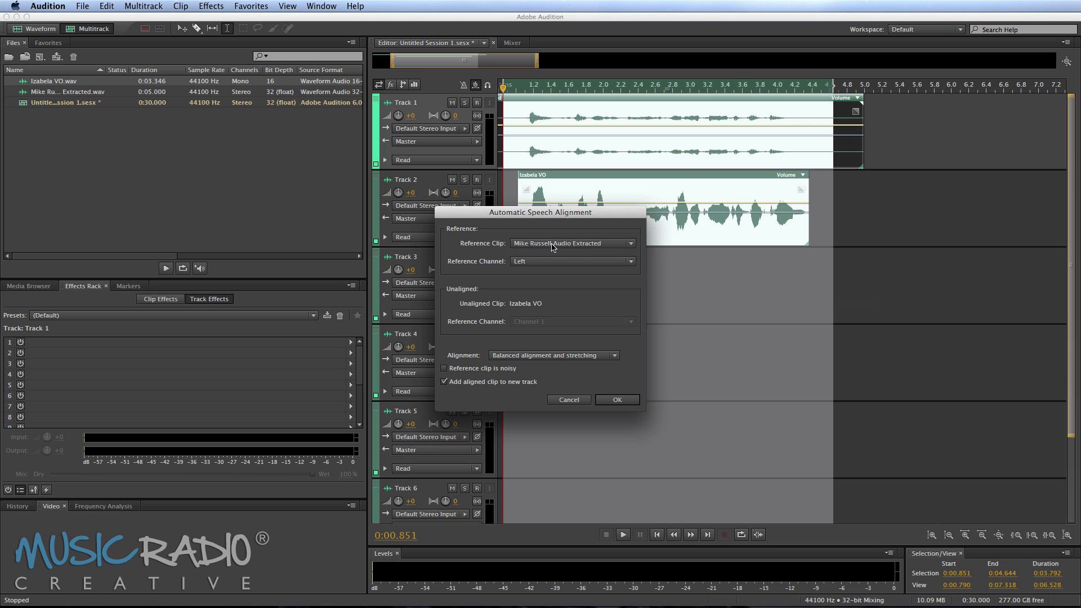
pyautogui.moveTo(555, 253)
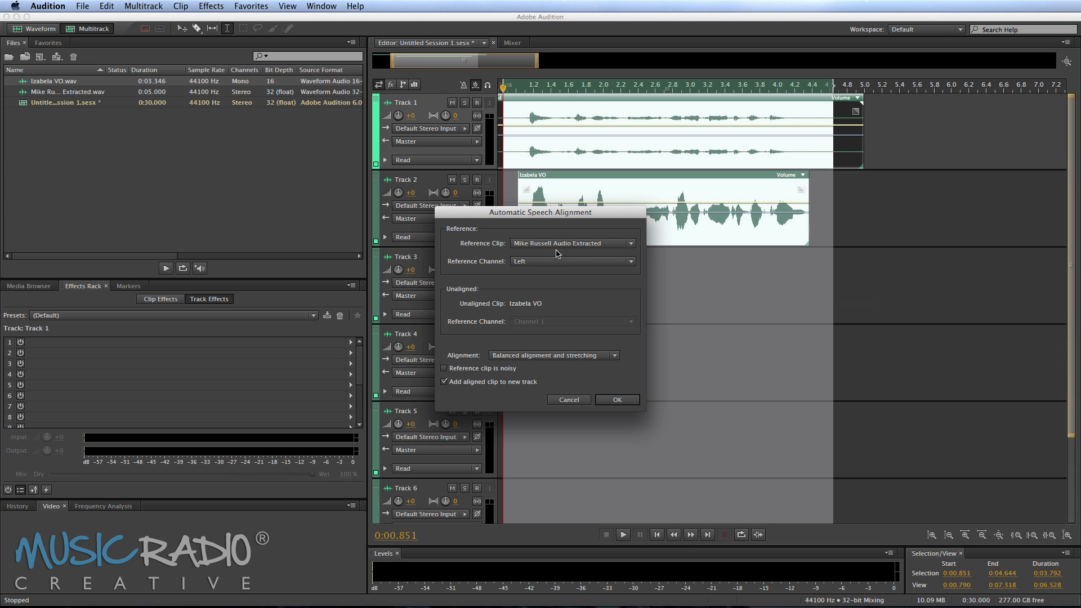
pyautogui.moveTo(618, 403)
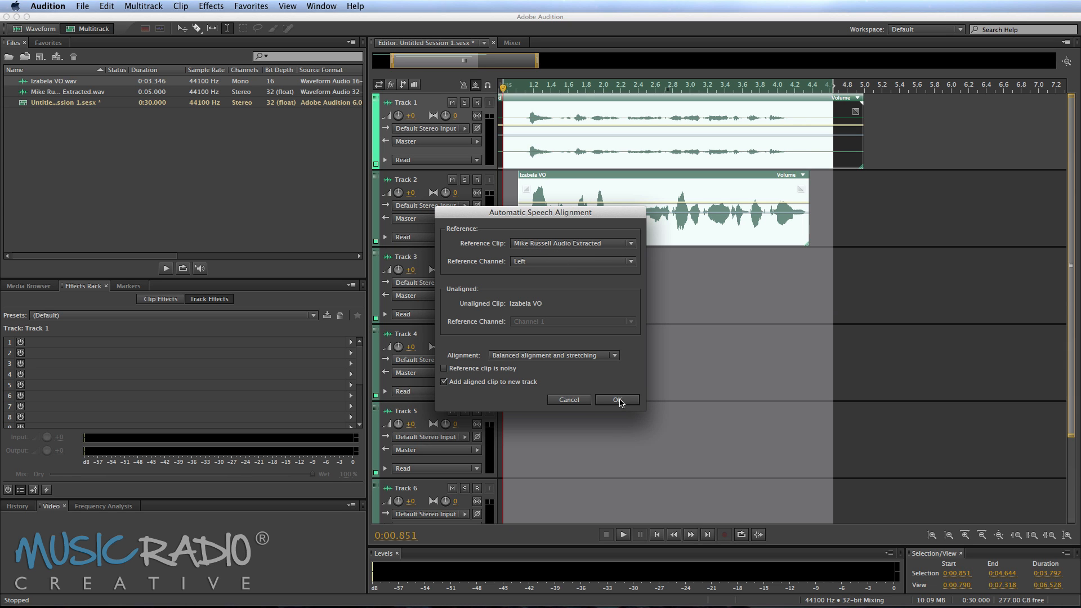
pyautogui.click(616, 399)
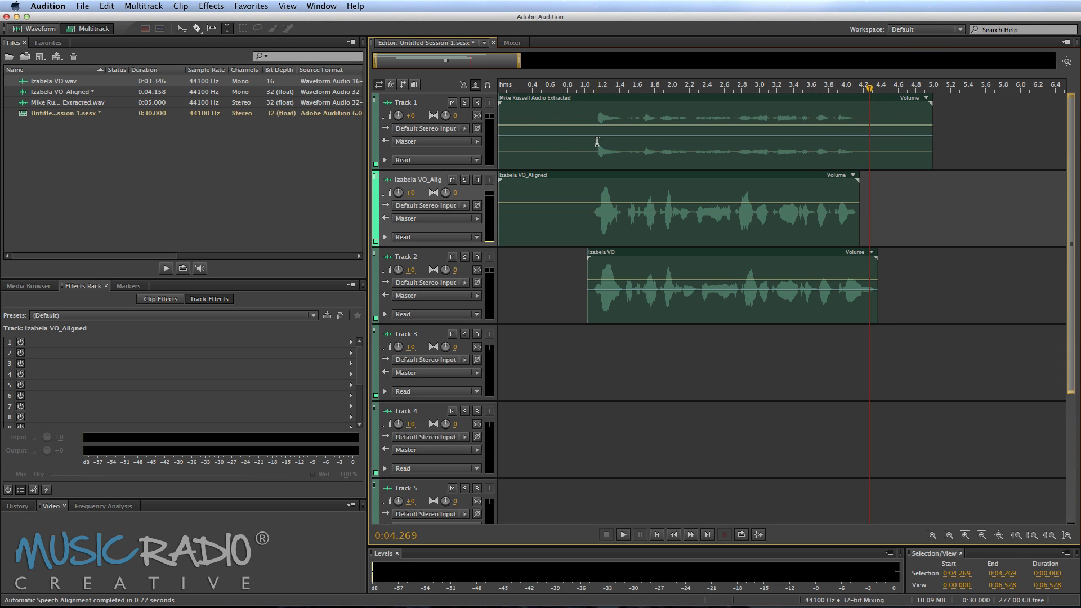
pyautogui.moveTo(781, 152)
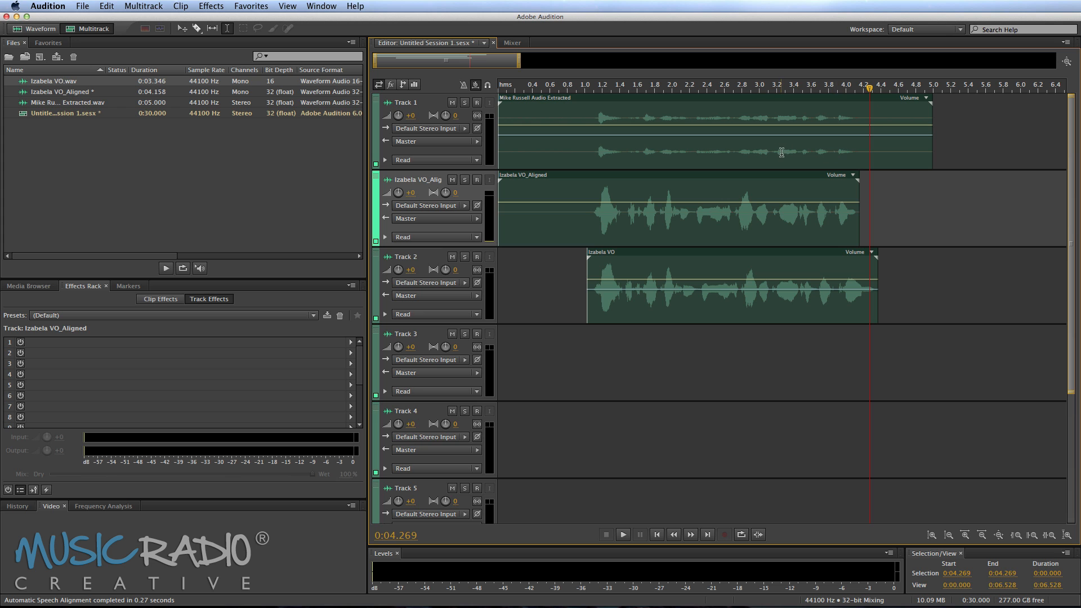
pyautogui.moveTo(624, 210)
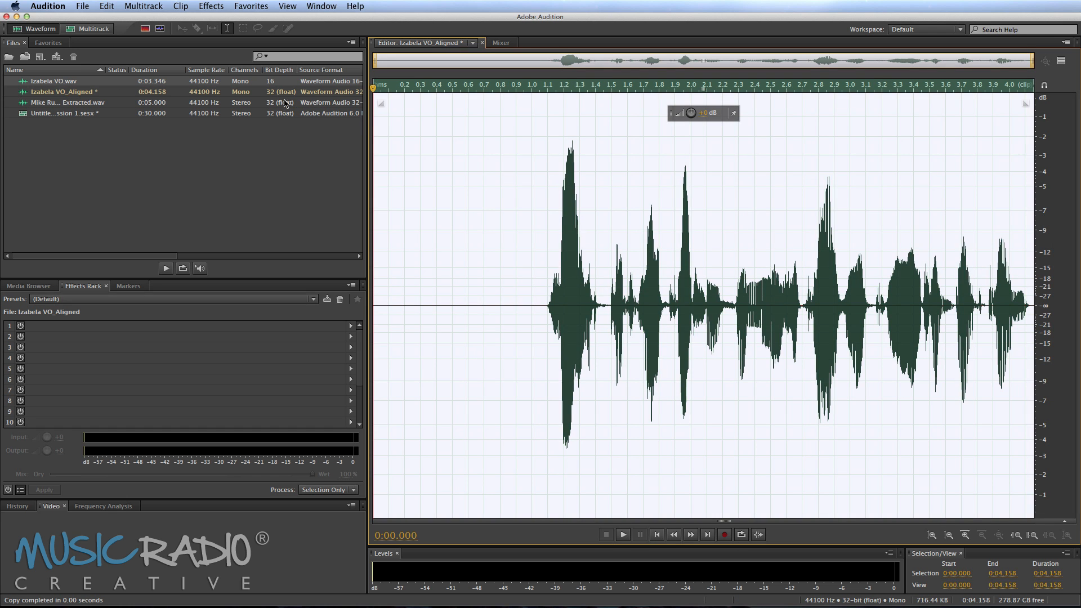
# Step: Paste the aligned voiceover over the extracted presenter audio, accepting the duration warning
pyautogui.doubleClick(67, 102)
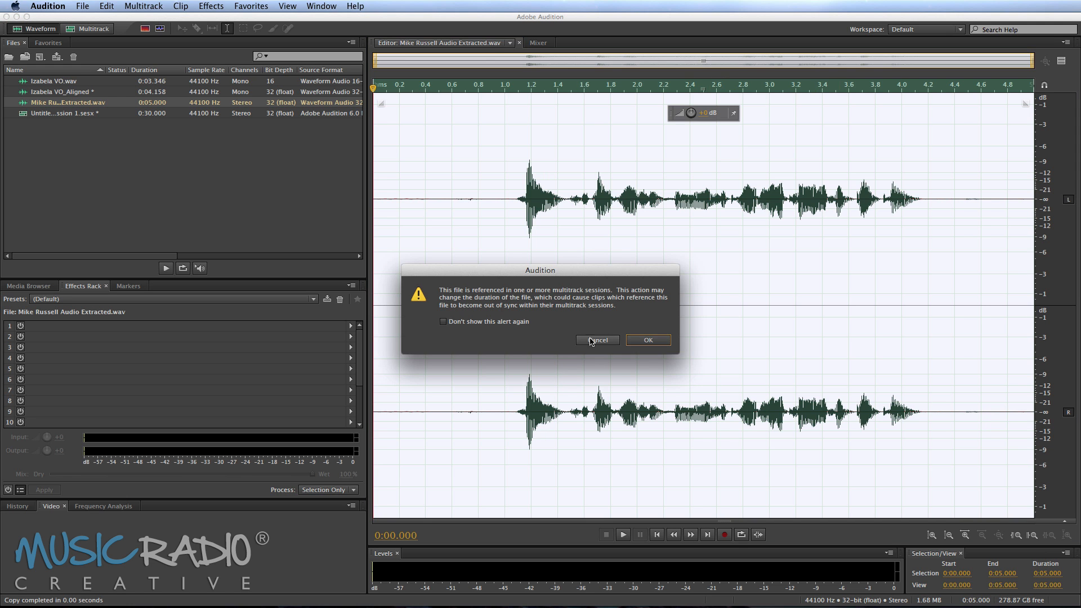
pyautogui.moveTo(665, 345)
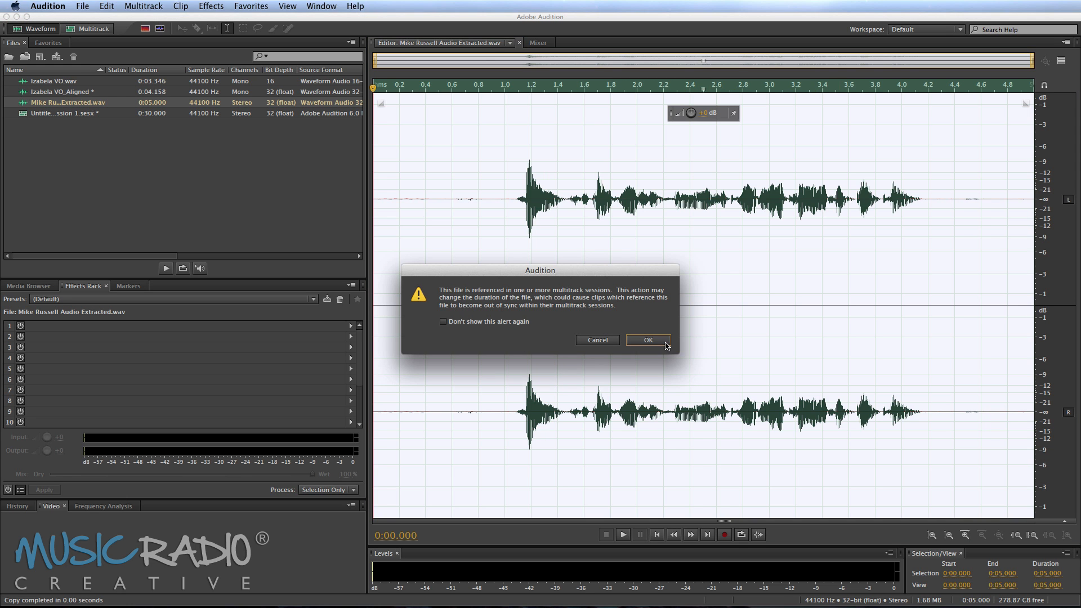
pyautogui.click(646, 340)
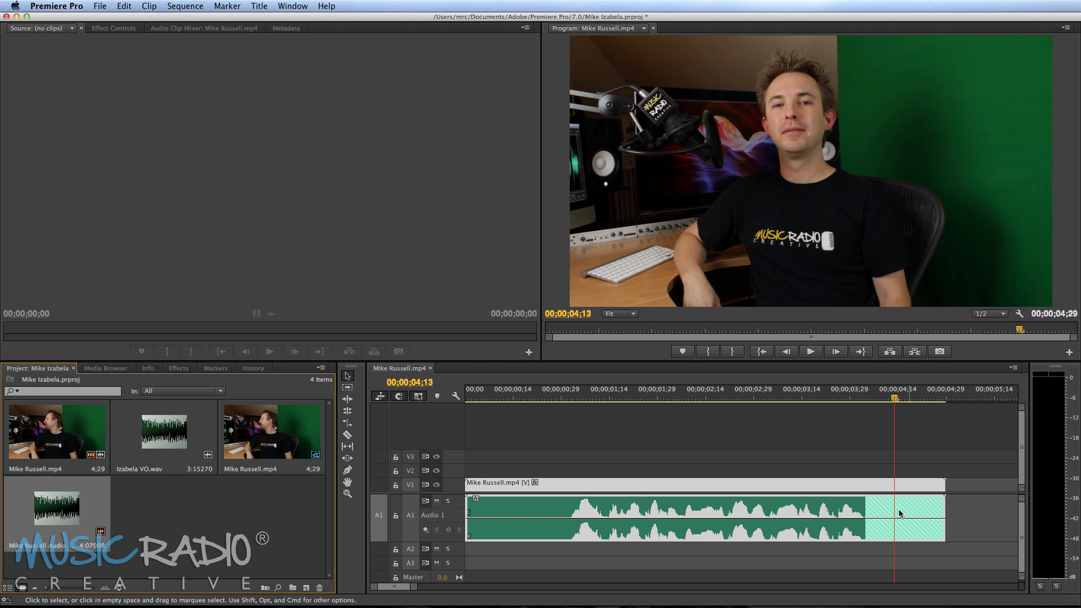
pyautogui.moveTo(873, 511)
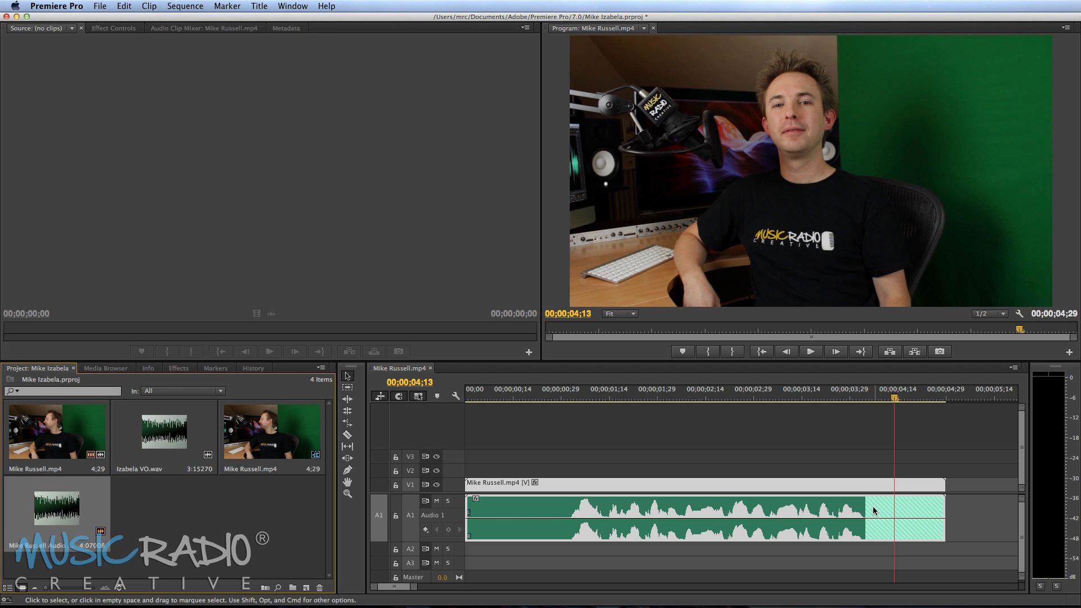
pyautogui.moveTo(475, 392)
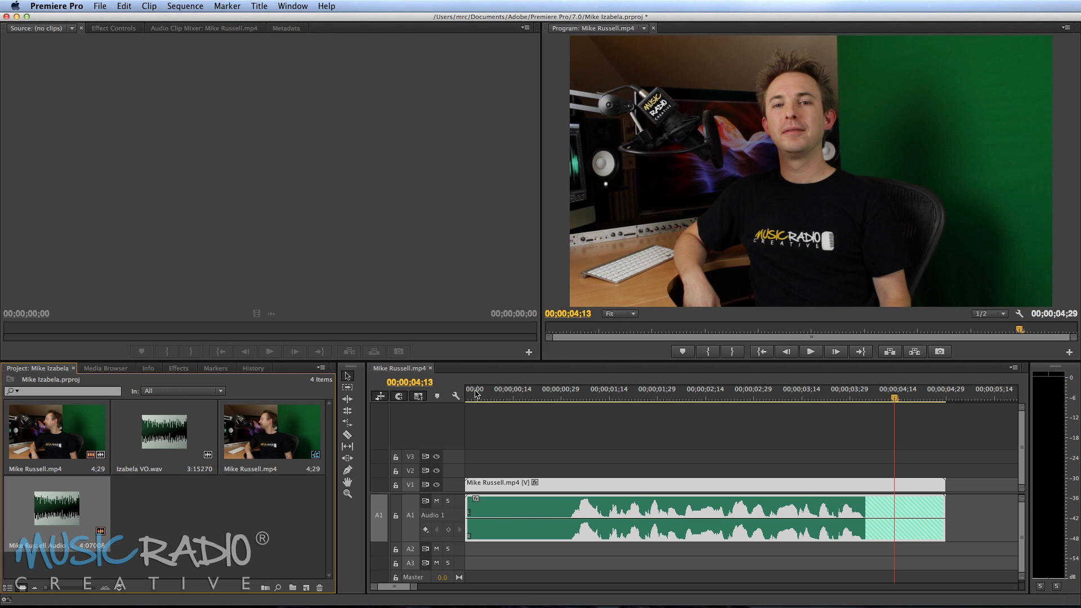